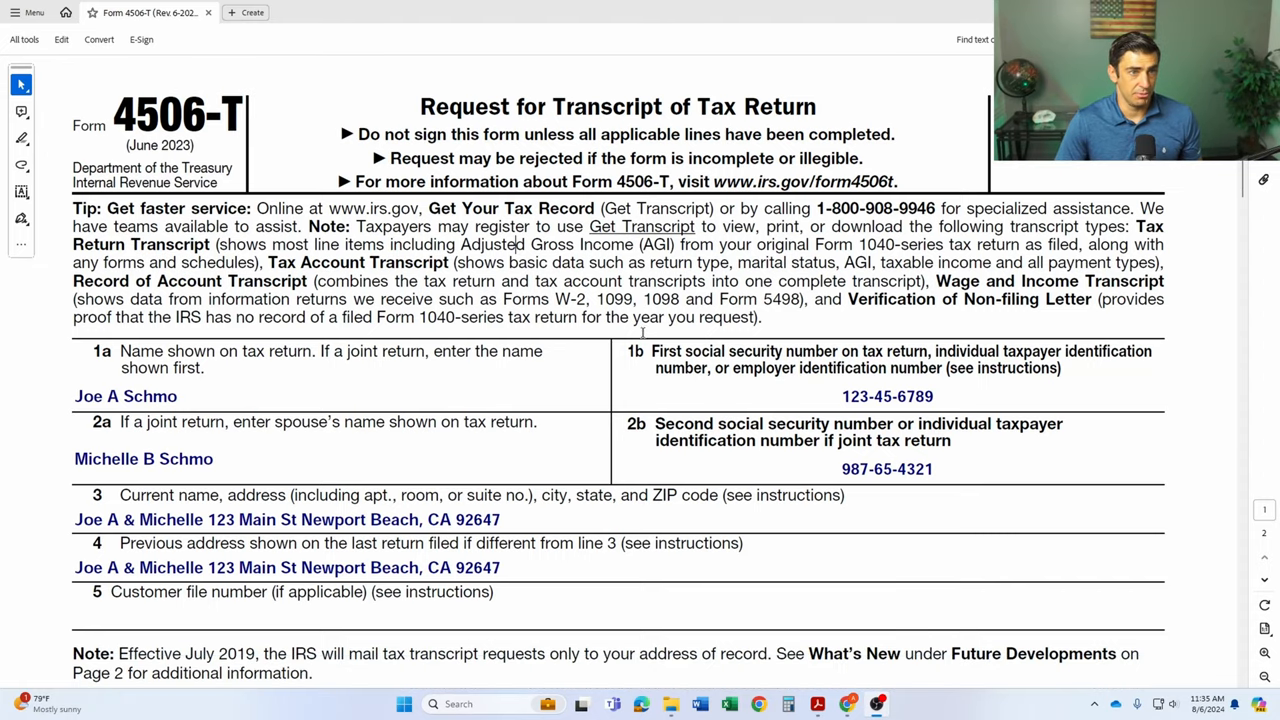
Scroll down to the line 6 transcript types and the line 9 tax years 2018–2021
{"action": "scroll", "scroll_direction": "down", "scroll_amount": 3}
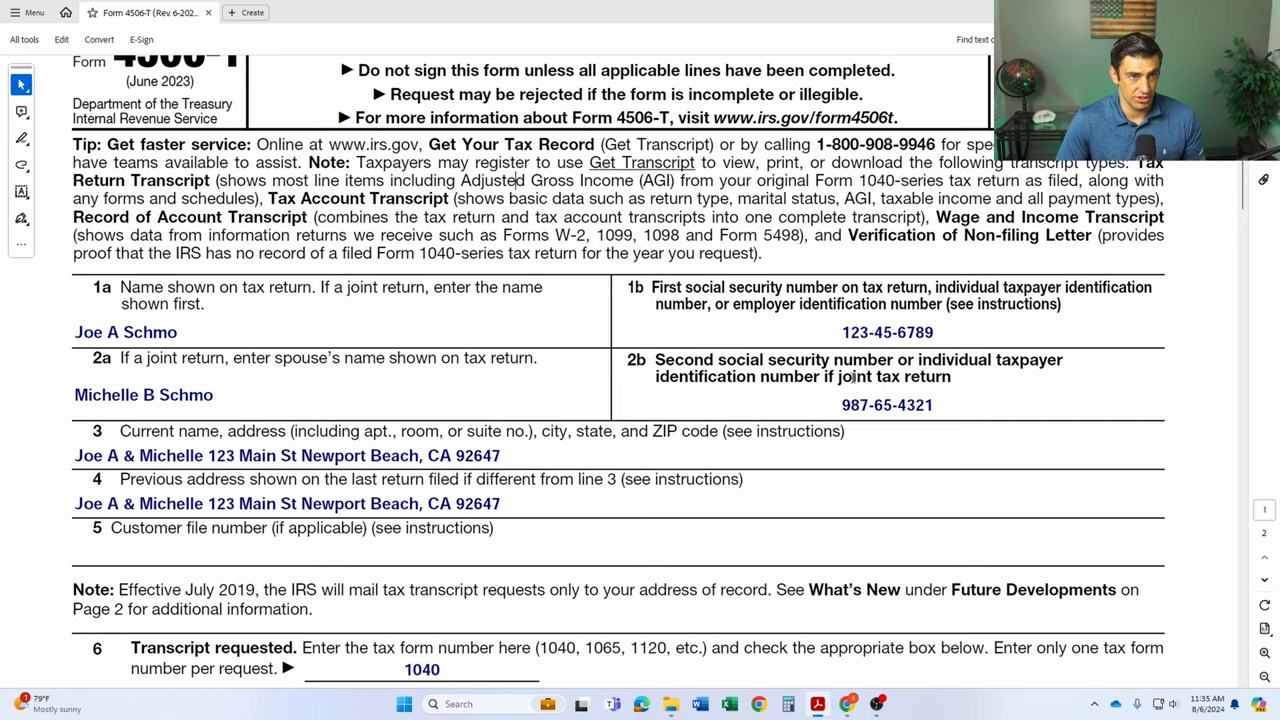
{"action": "scroll", "scroll_direction": "down", "scroll_amount": 3}
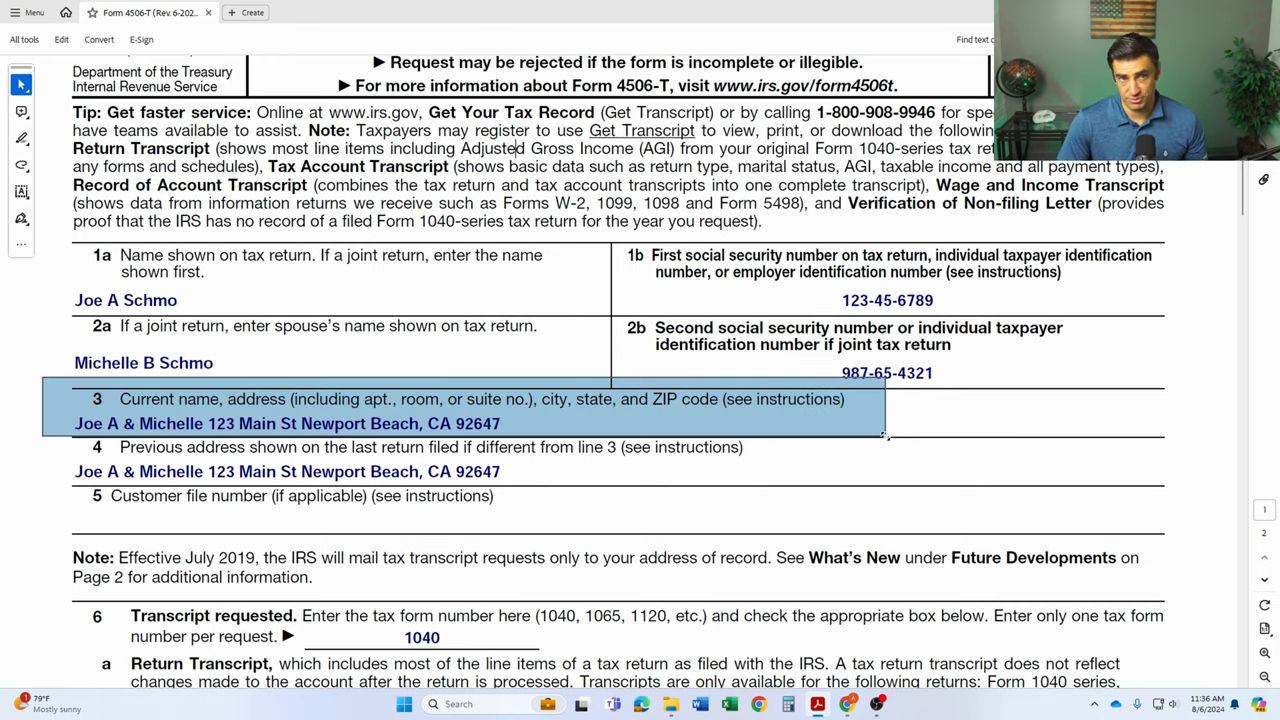
{"action": "scroll", "scroll_direction": "down", "scroll_amount": 3}
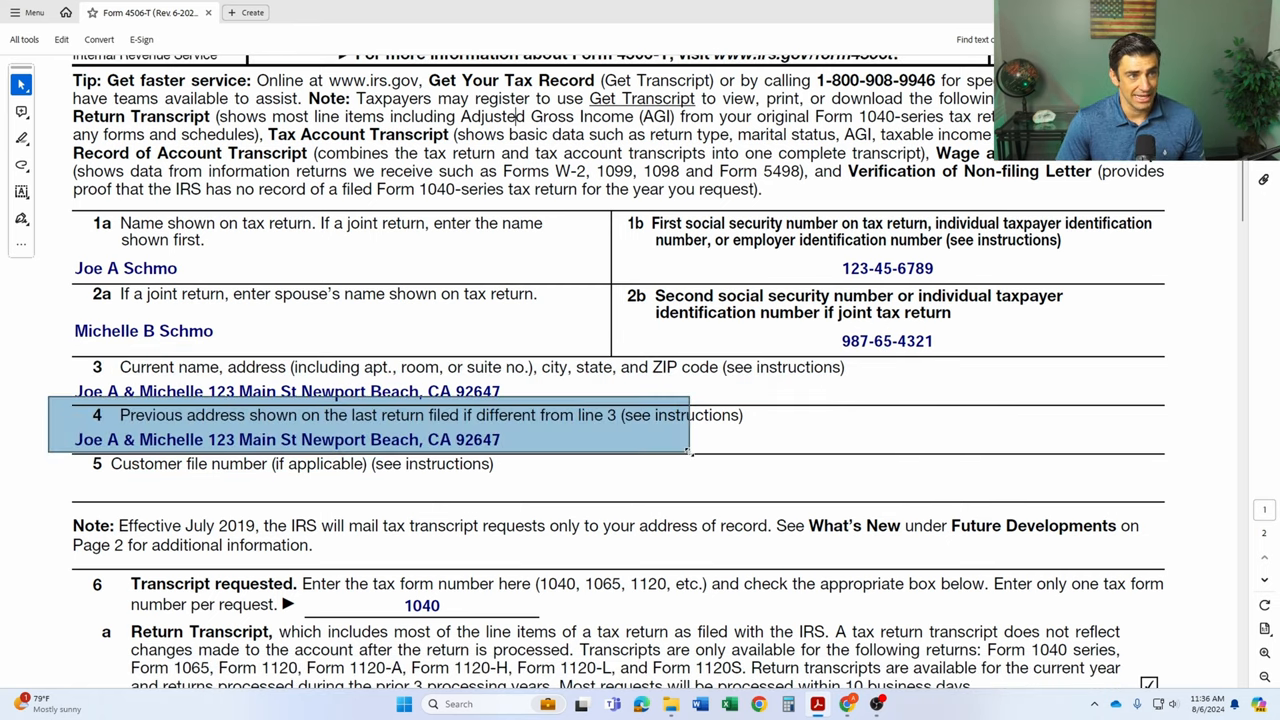
{"action": "mouse_move", "coordinate": [688, 461]}
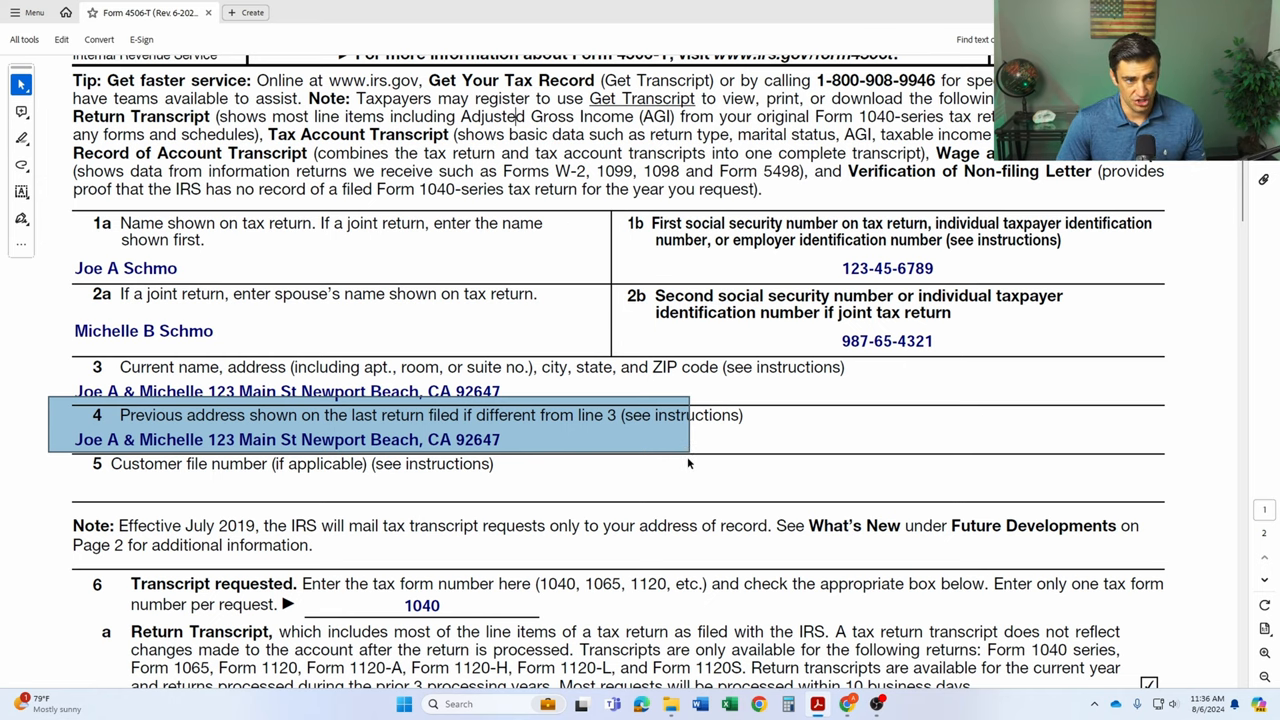
{"action": "scroll", "scroll_direction": "down", "scroll_amount": 3}
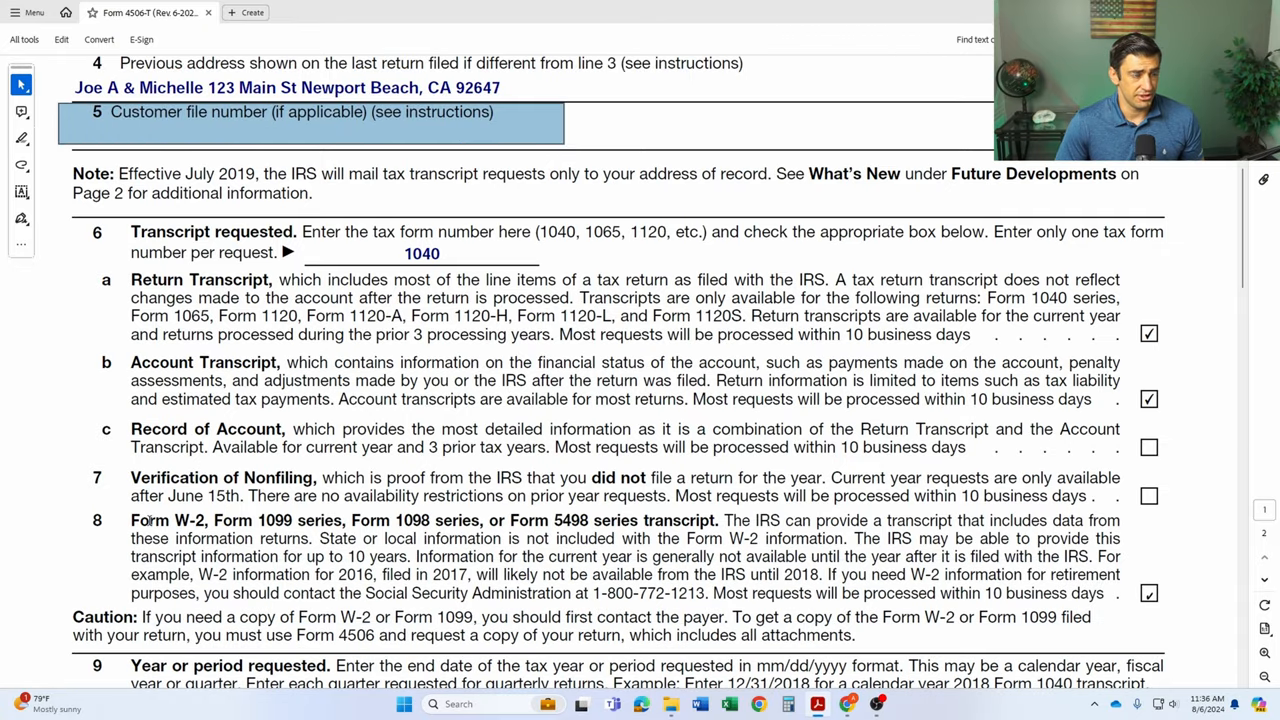
{"action": "mouse_move", "coordinate": [586, 225]}
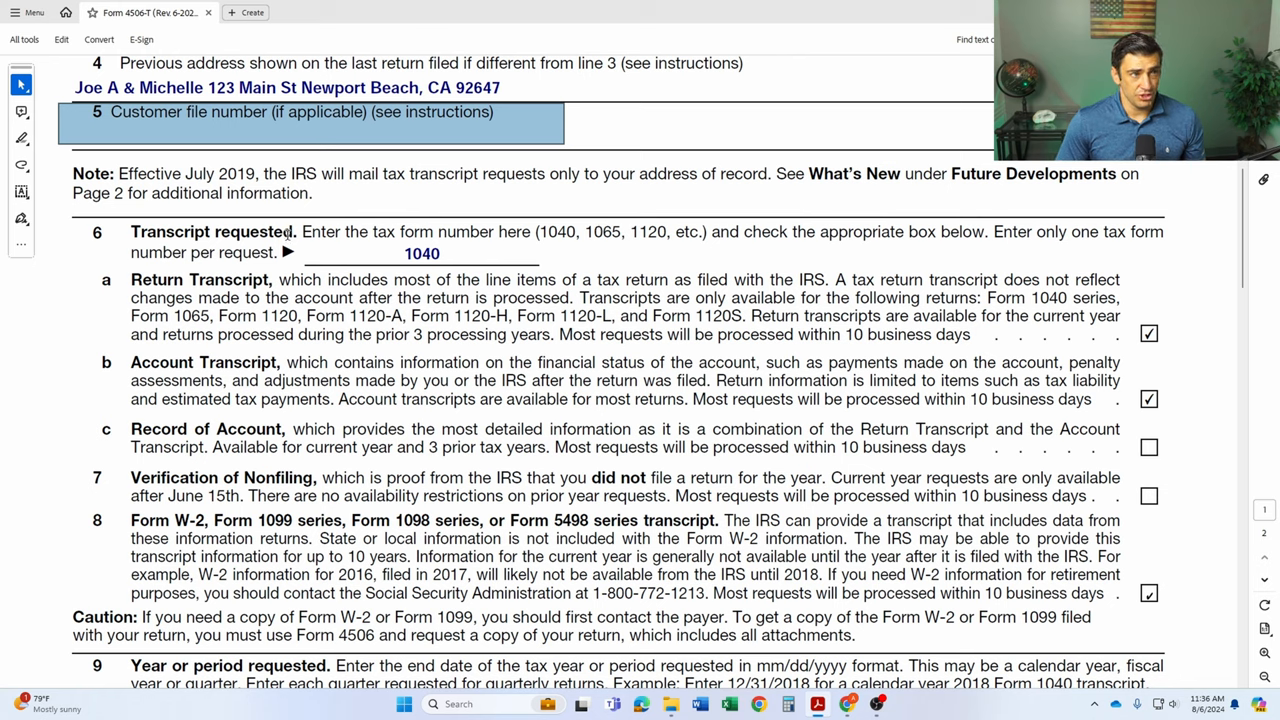
Highlight the 1040 form number and the 1120 example in line 6's instructions
{"action": "left_click", "coordinate": [420, 253]}
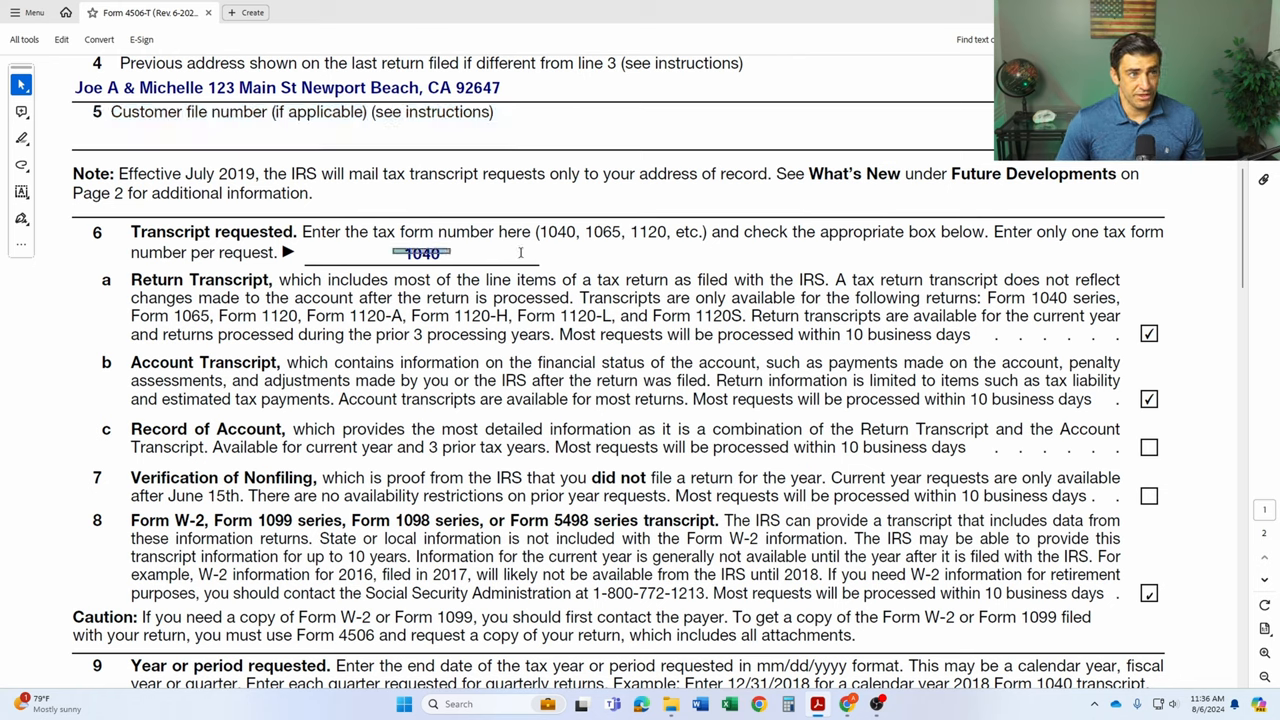
{"action": "double_click", "coordinate": [603, 231]}
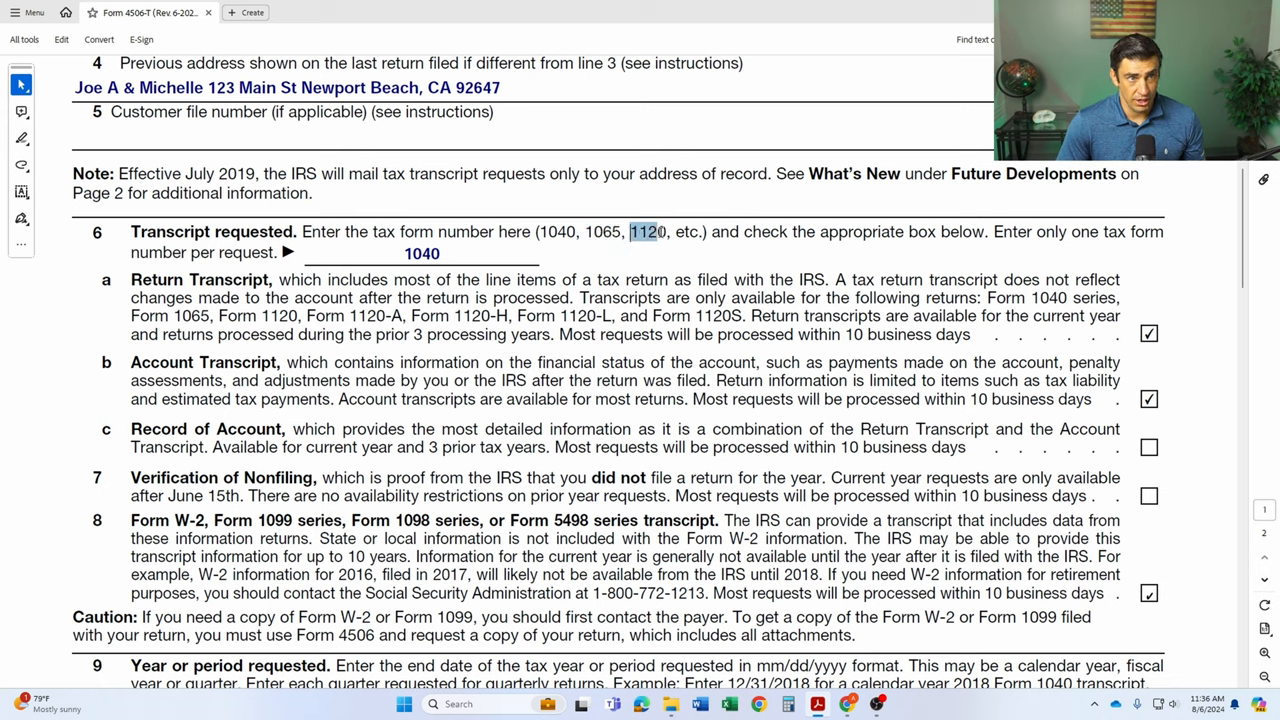
{"action": "double_click", "coordinate": [648, 231]}
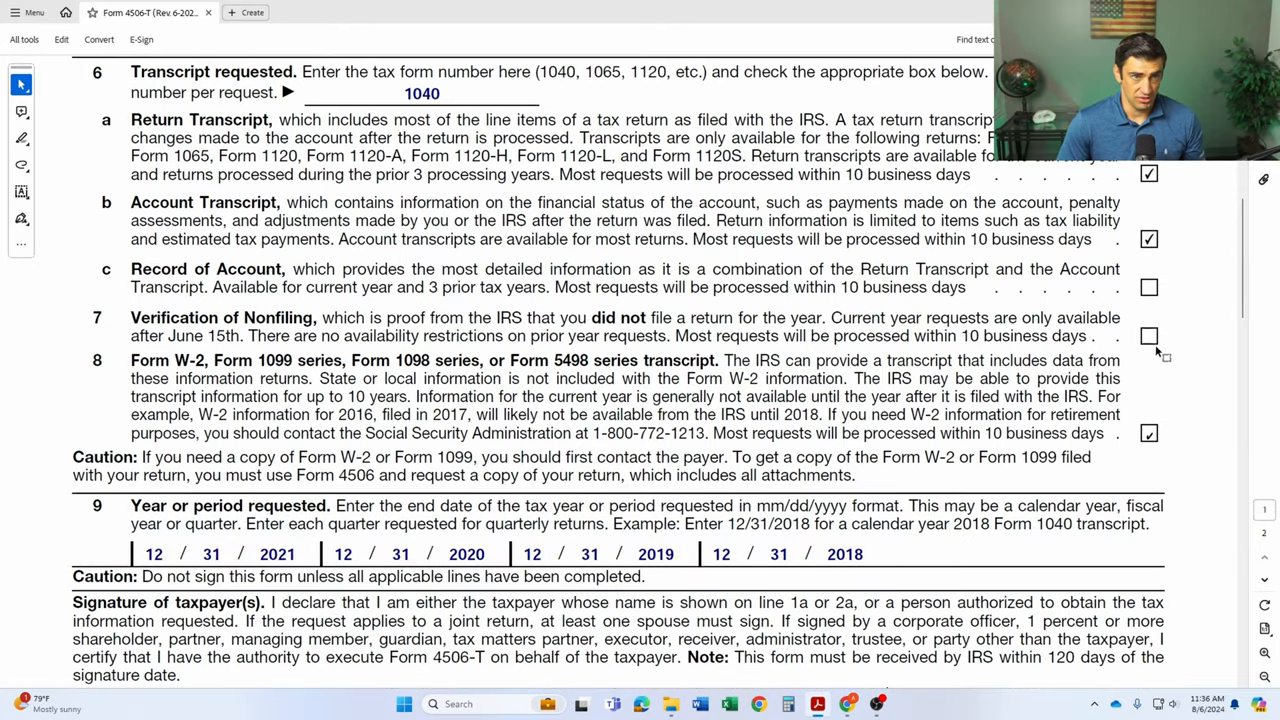
{"action": "mouse_move", "coordinate": [1162, 400]}
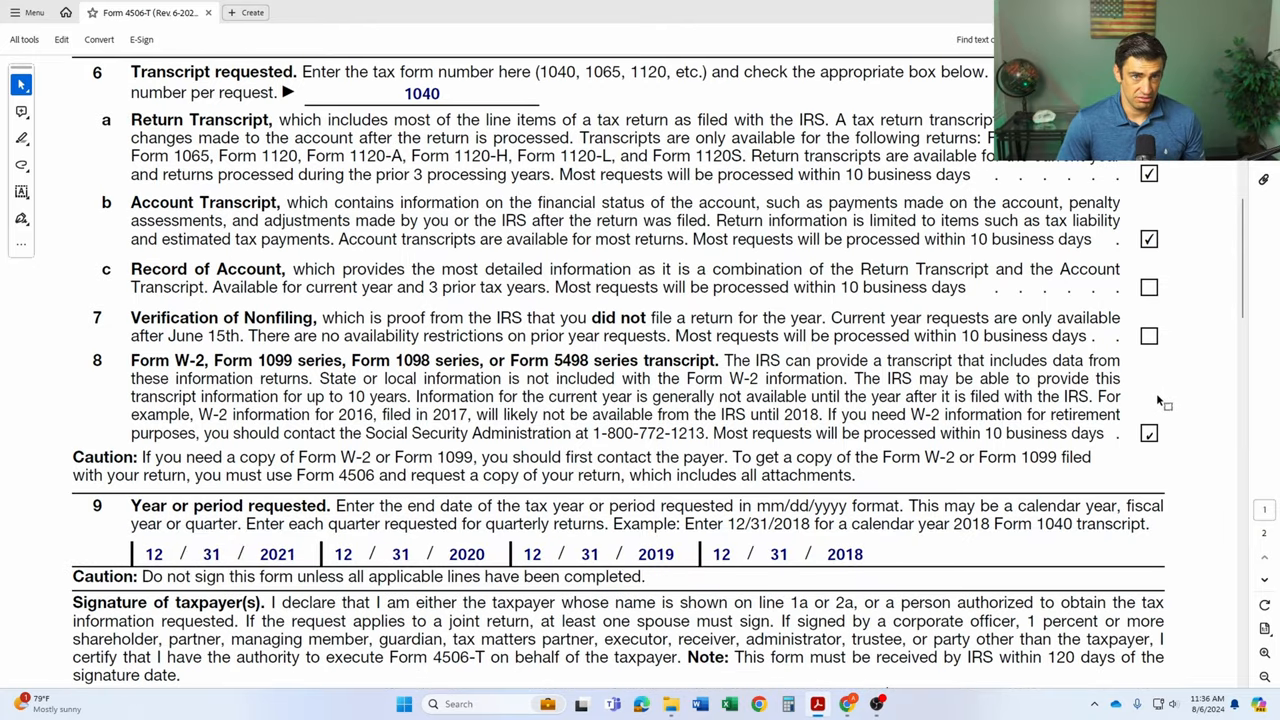
Scroll page 1 down to the Sign Here area with the taxpayer phone number
{"action": "scroll", "scroll_direction": "down", "scroll_amount": 3}
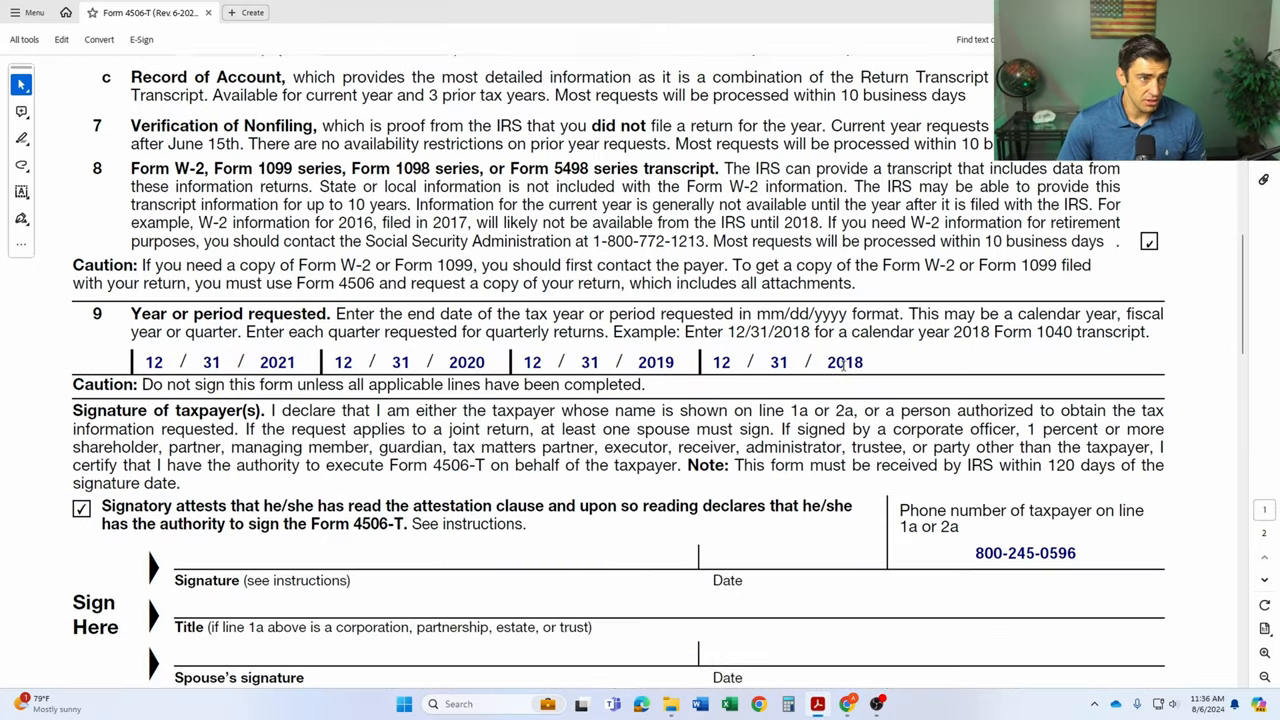
{"action": "scroll", "scroll_direction": "down", "scroll_amount": 3}
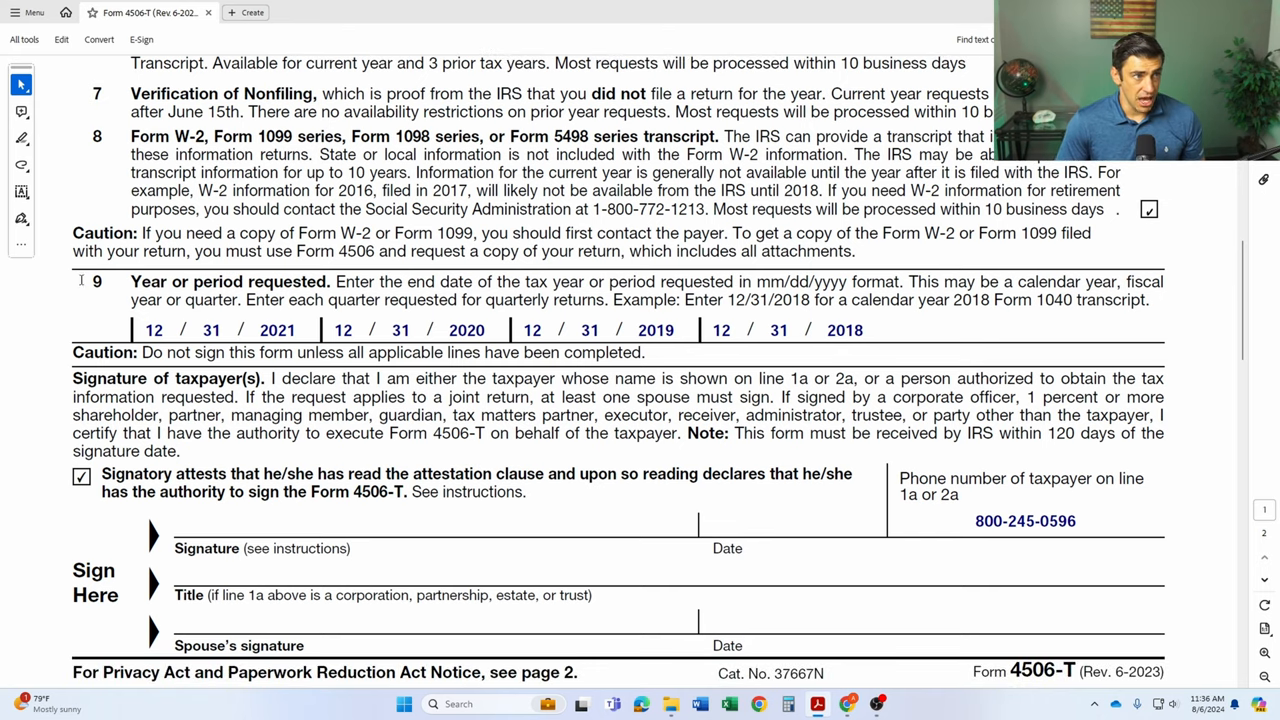
{"action": "scroll", "scroll_direction": "down", "scroll_amount": 3}
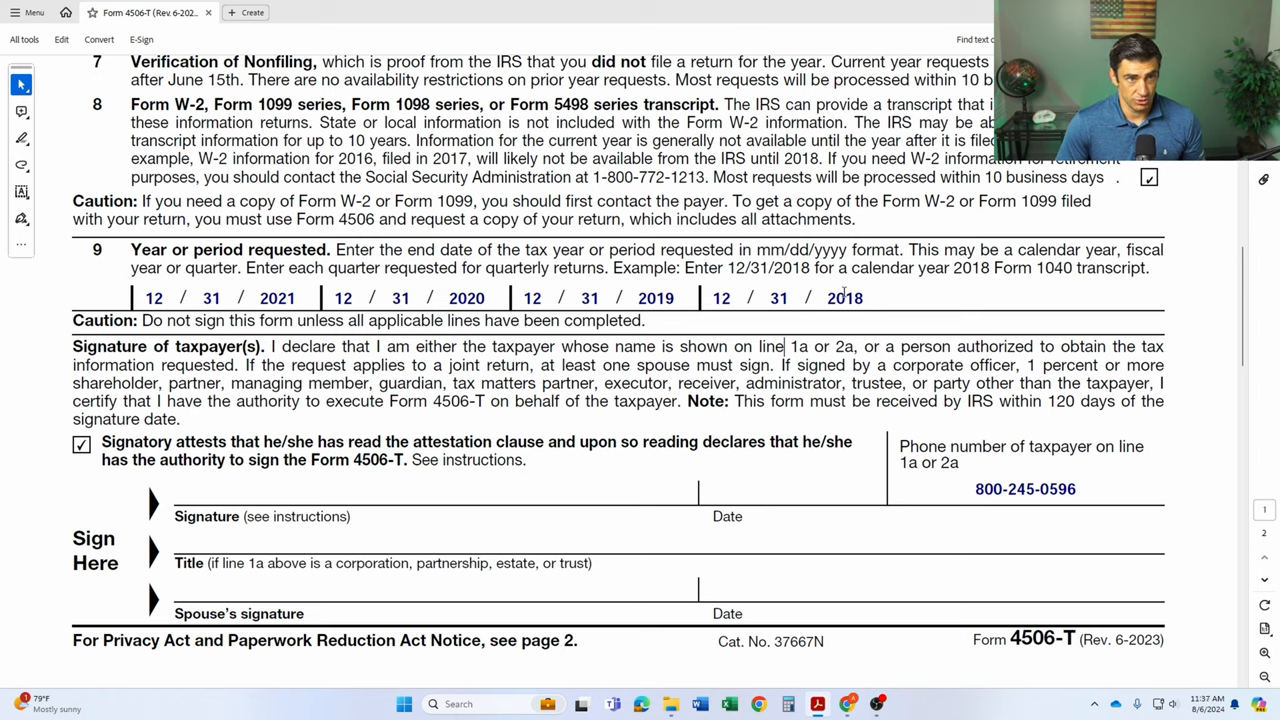
{"action": "mouse_move", "coordinate": [768, 318]}
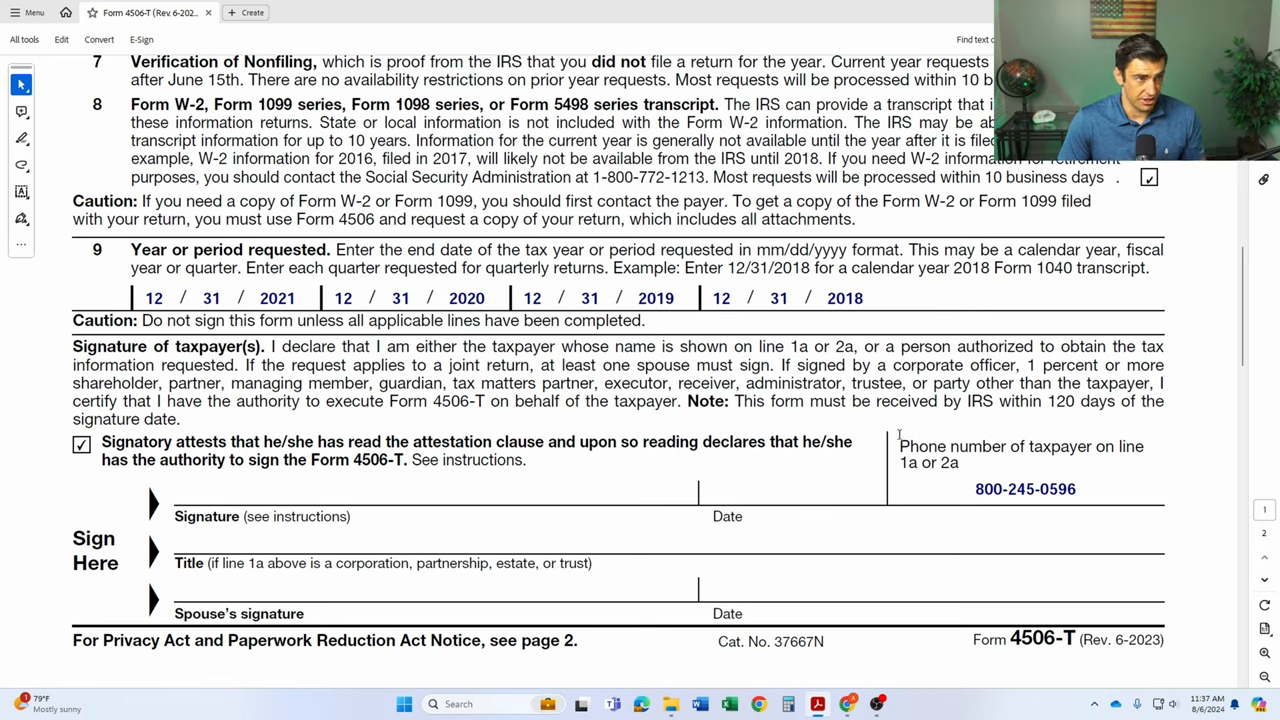
{"action": "scroll", "scroll_direction": "down", "scroll_amount": 3}
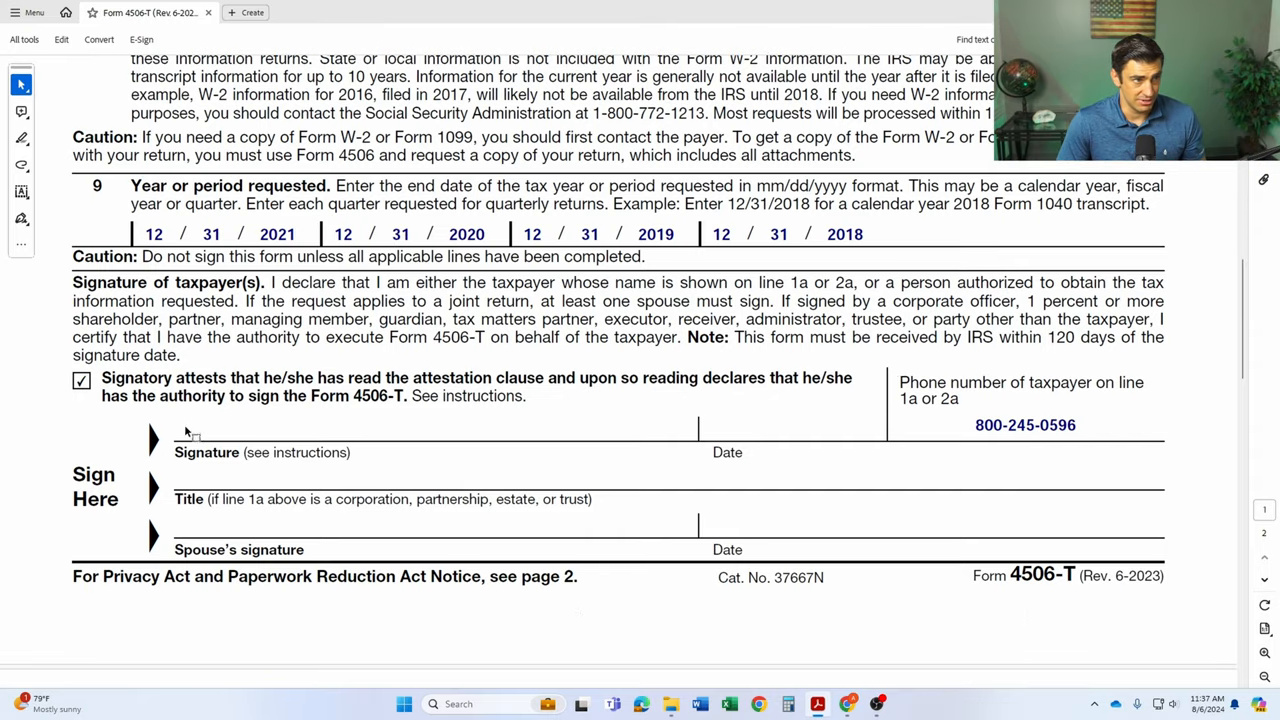
{"action": "mouse_move", "coordinate": [568, 386]}
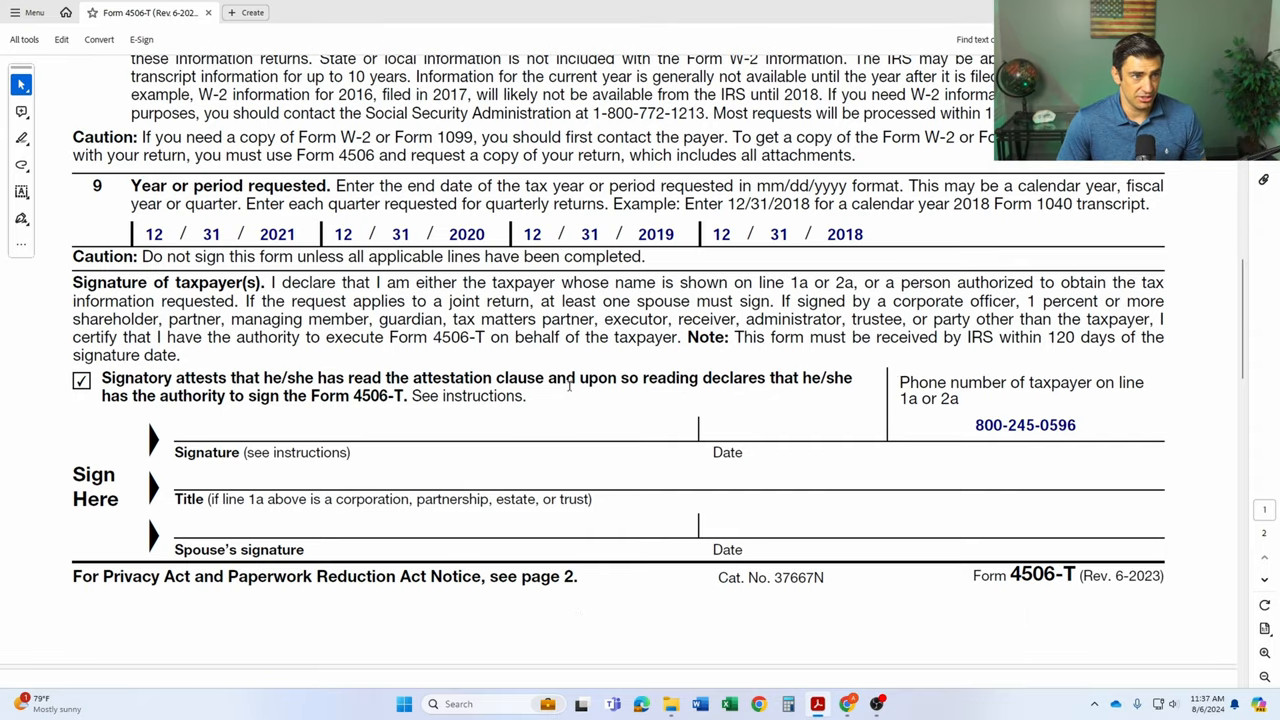
{"action": "mouse_move", "coordinate": [885, 395]}
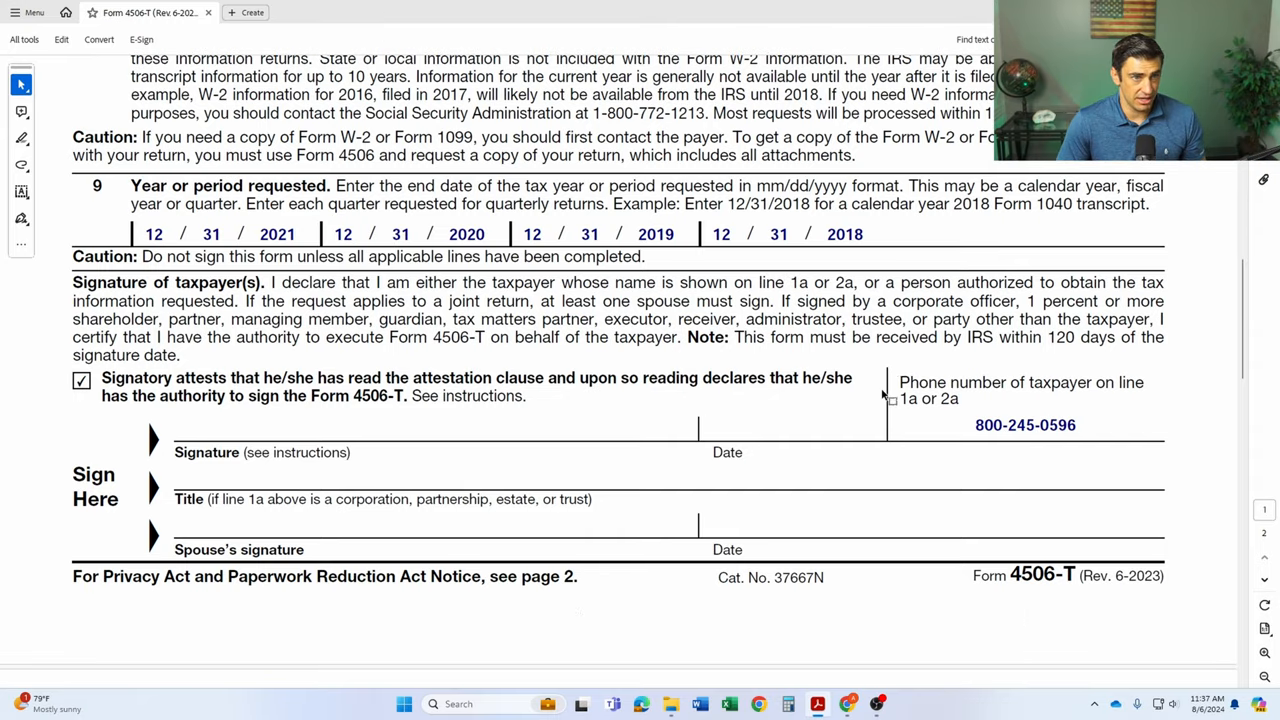
{"action": "scroll", "scroll_direction": "down", "scroll_amount": 3}
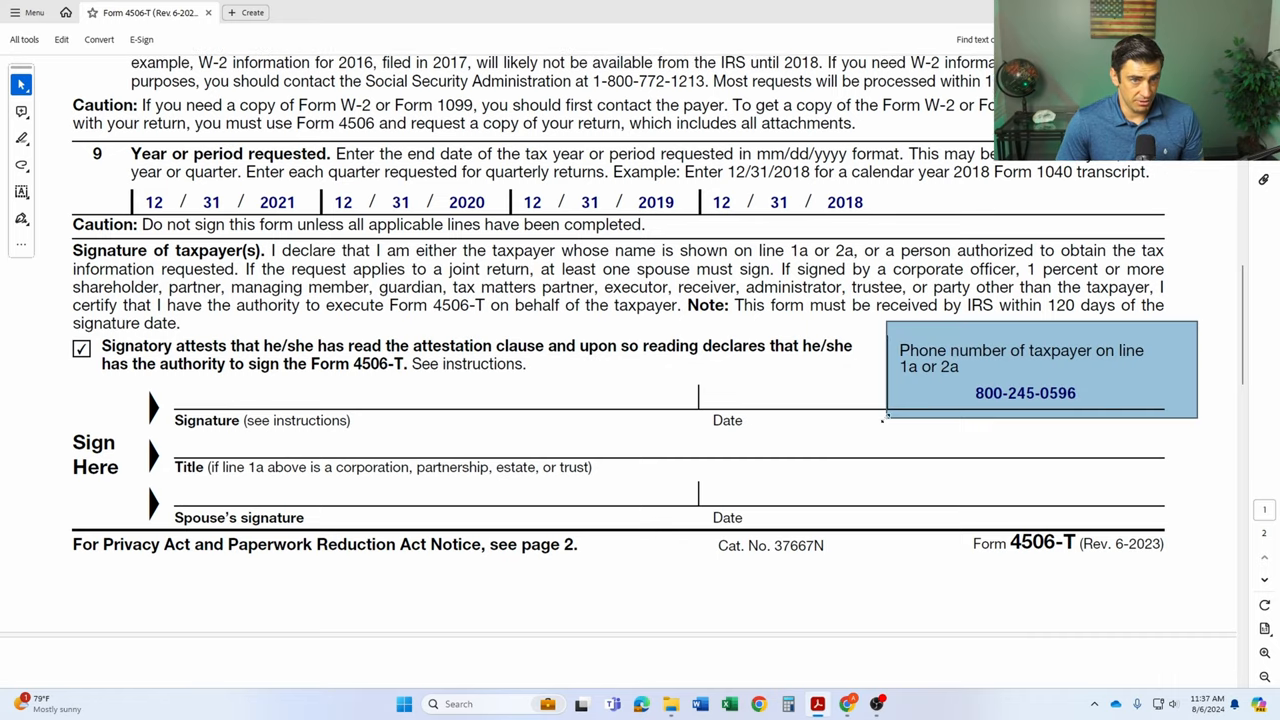
{"action": "scroll", "scroll_direction": "down", "scroll_amount": 3}
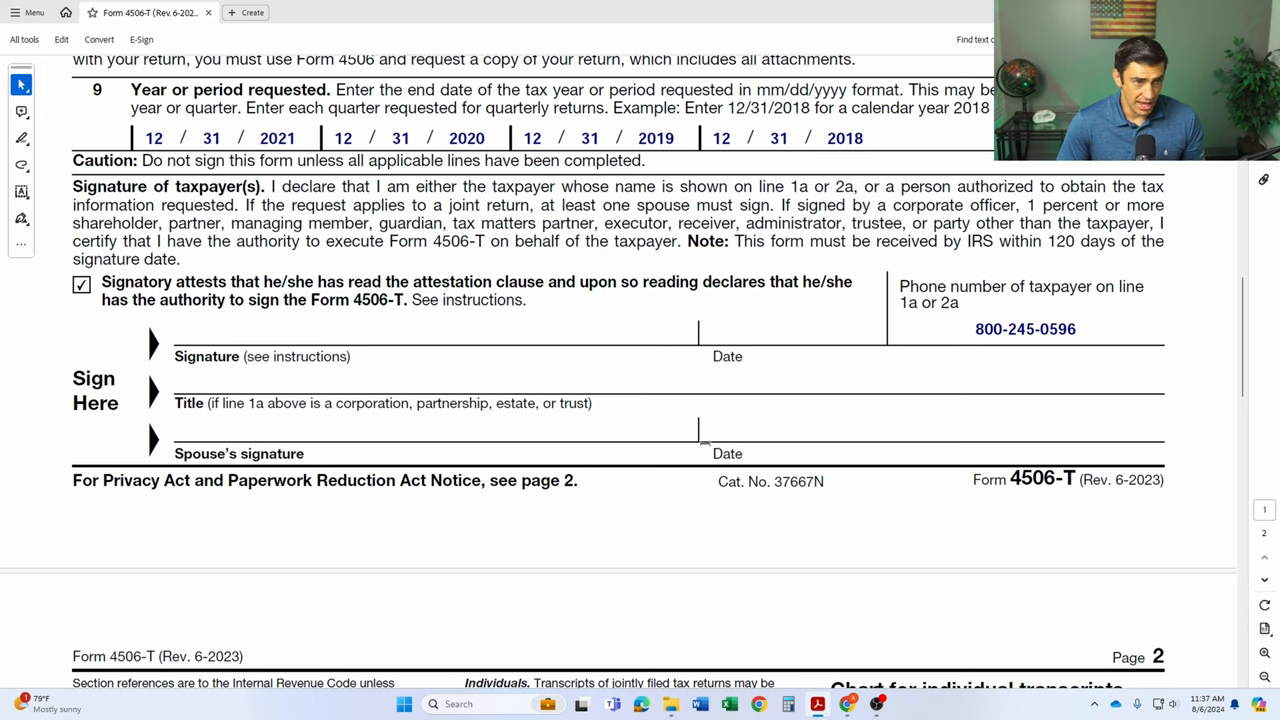
{"action": "mouse_move", "coordinate": [818, 438]}
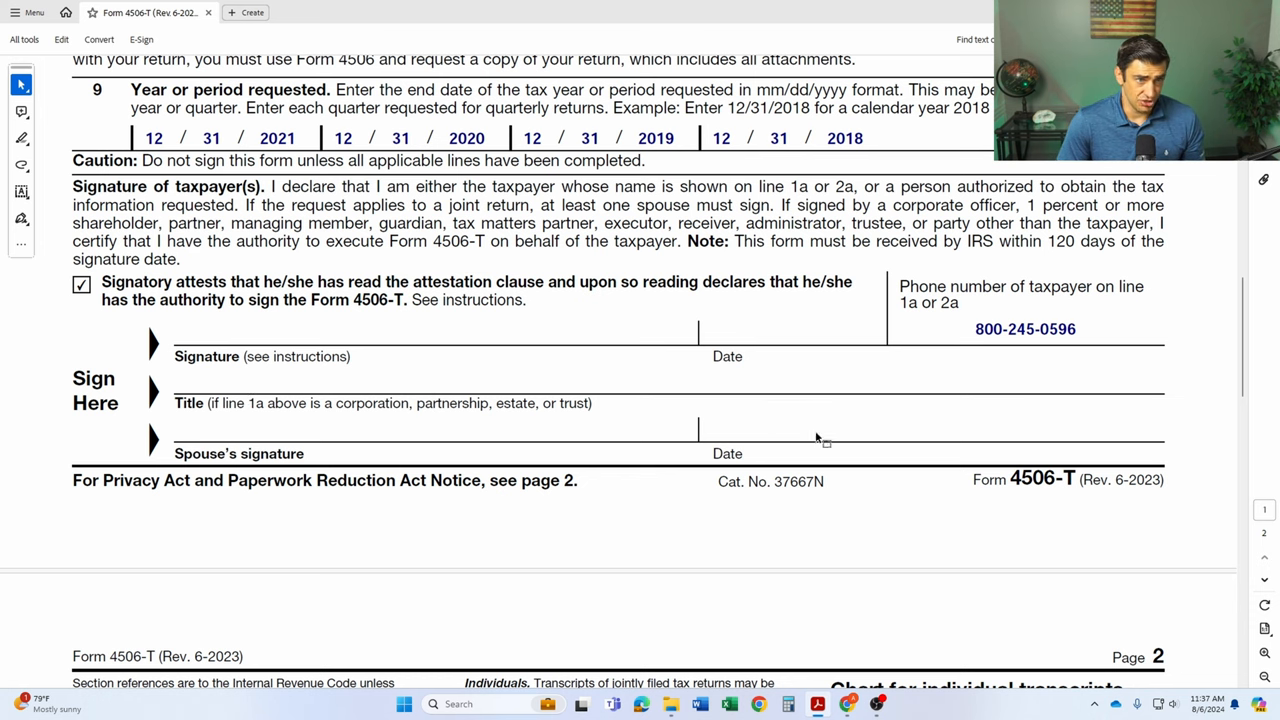
{"action": "scroll", "scroll_direction": "down", "scroll_amount": 3}
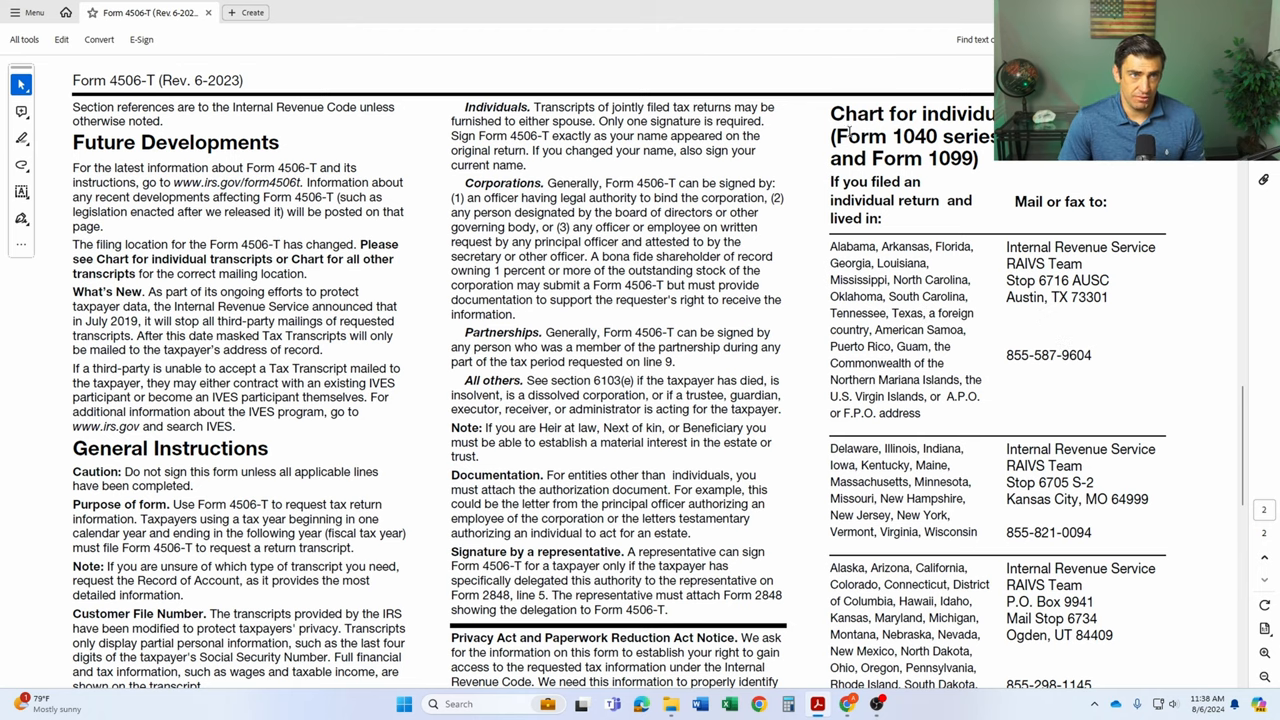
{"action": "scroll", "scroll_direction": "down", "scroll_amount": 3}
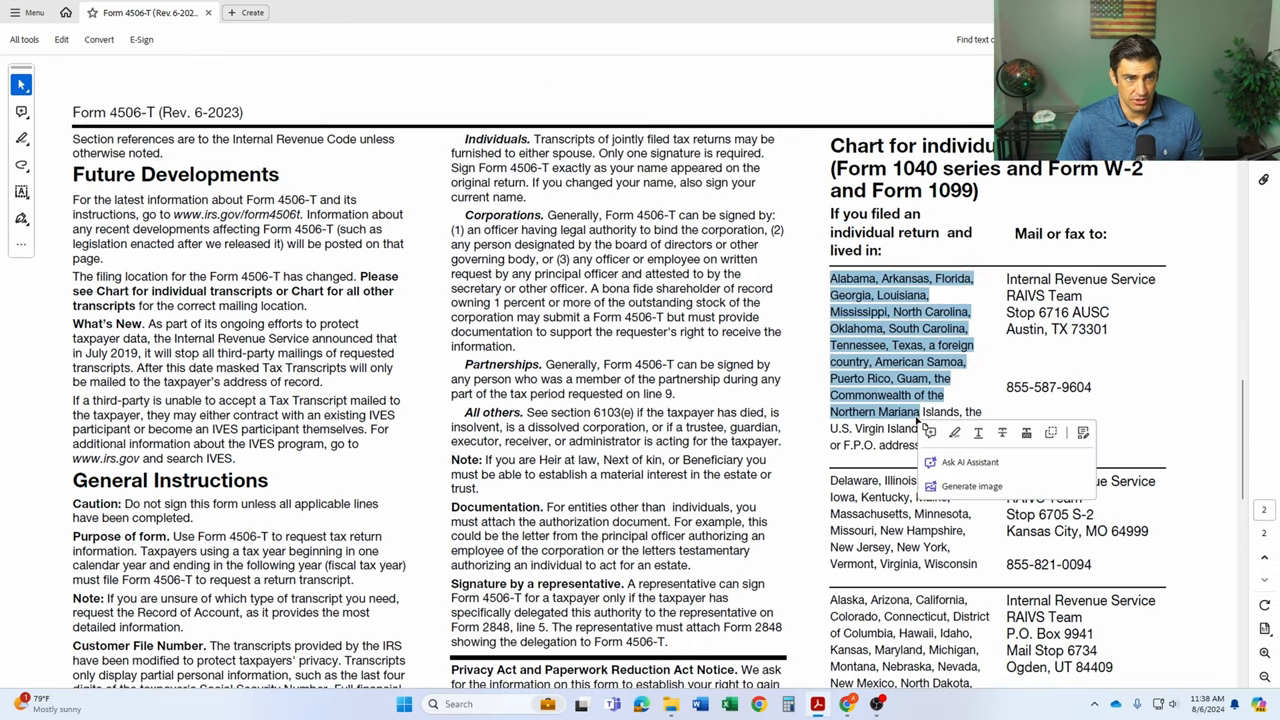
{"action": "scroll", "scroll_direction": "down", "scroll_amount": 3}
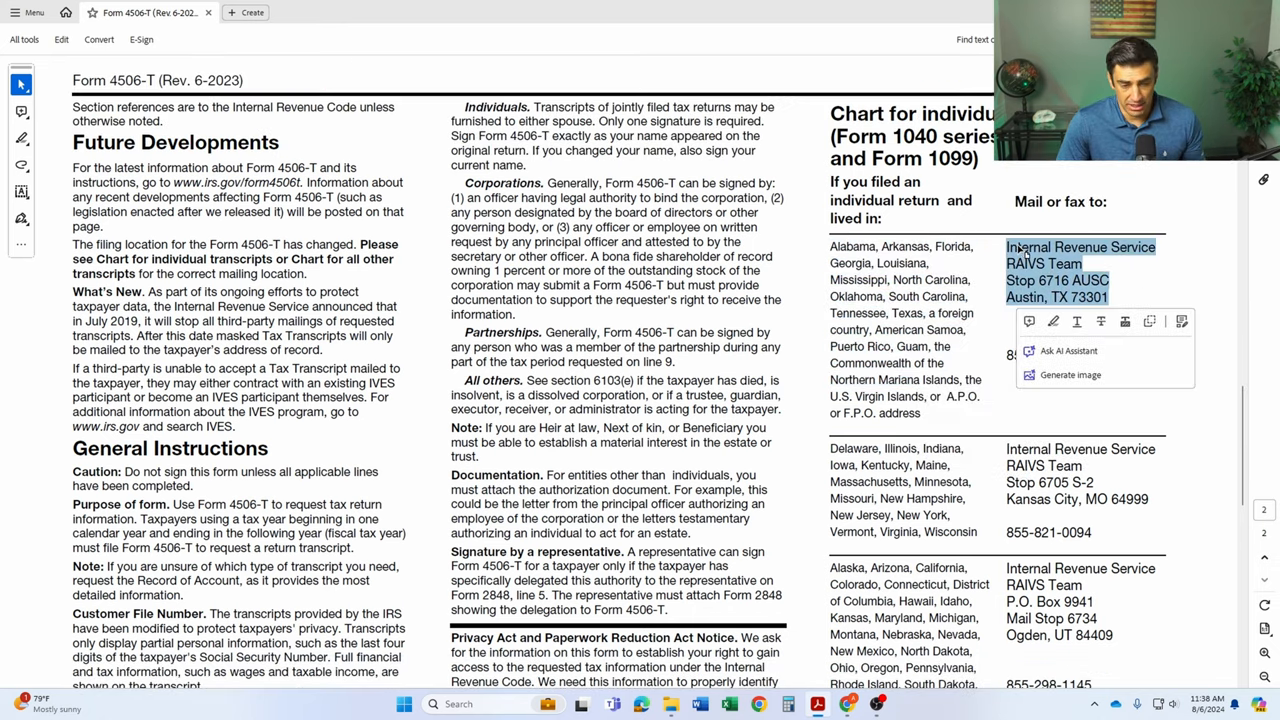
{"action": "scroll", "scroll_direction": "down", "scroll_amount": 3}
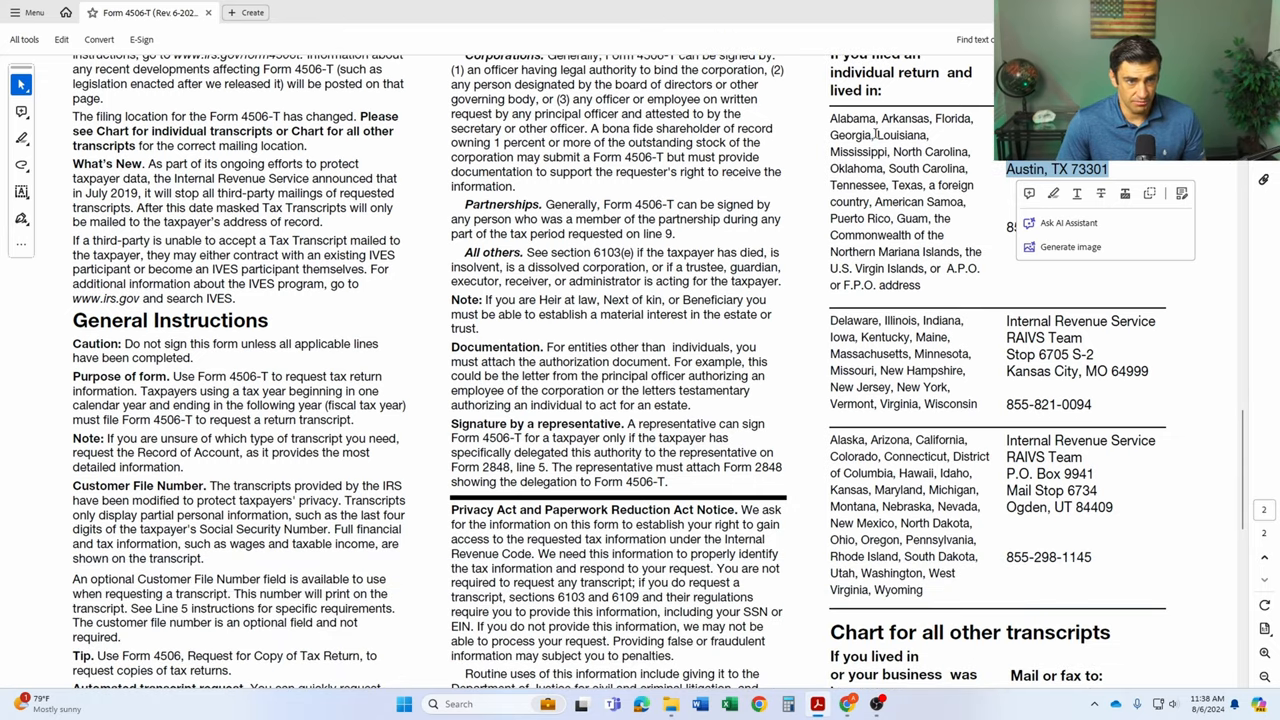
{"action": "scroll", "scroll_direction": "down", "scroll_amount": 3}
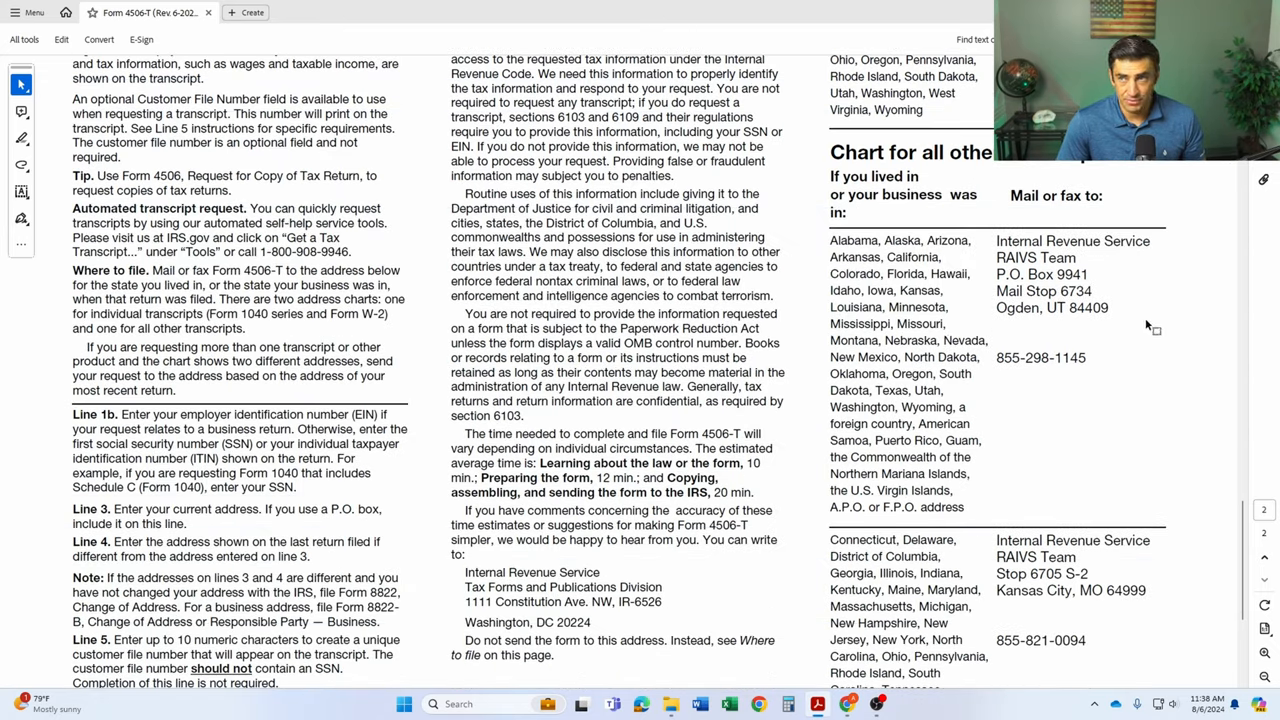
{"action": "mouse_move", "coordinate": [1067, 352]}
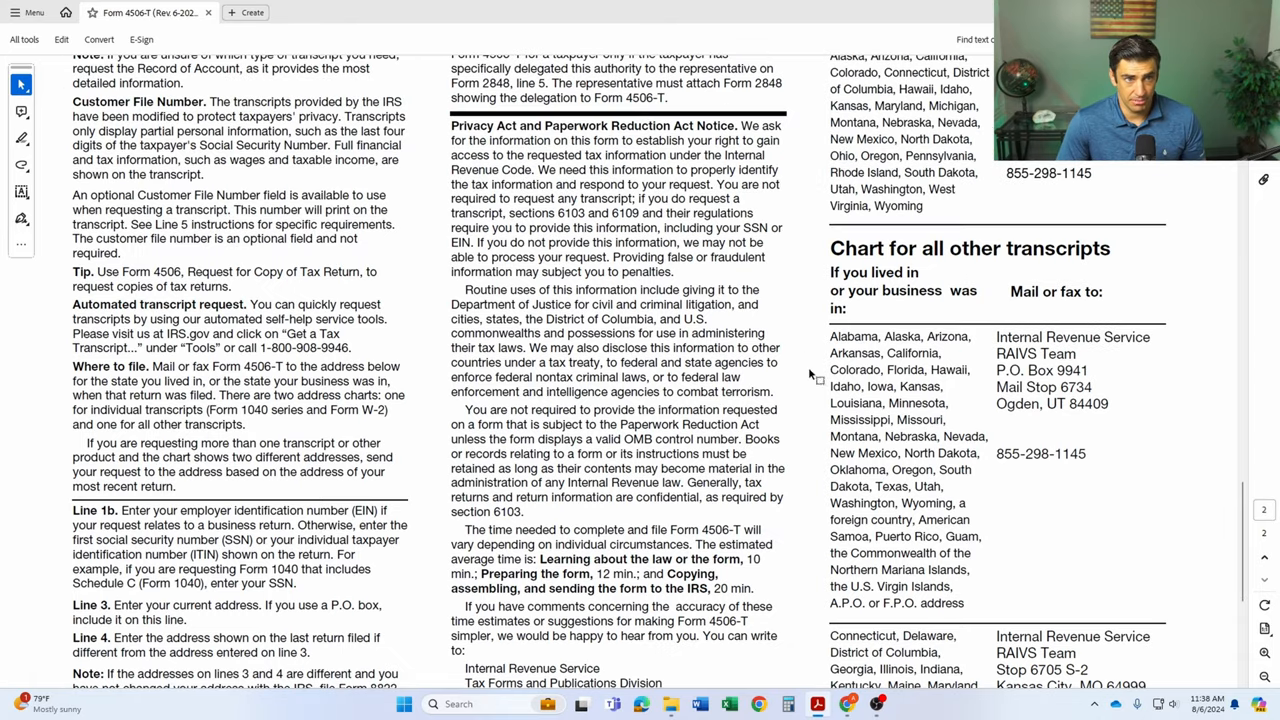
{"action": "double_click", "coordinate": [1040, 453]}
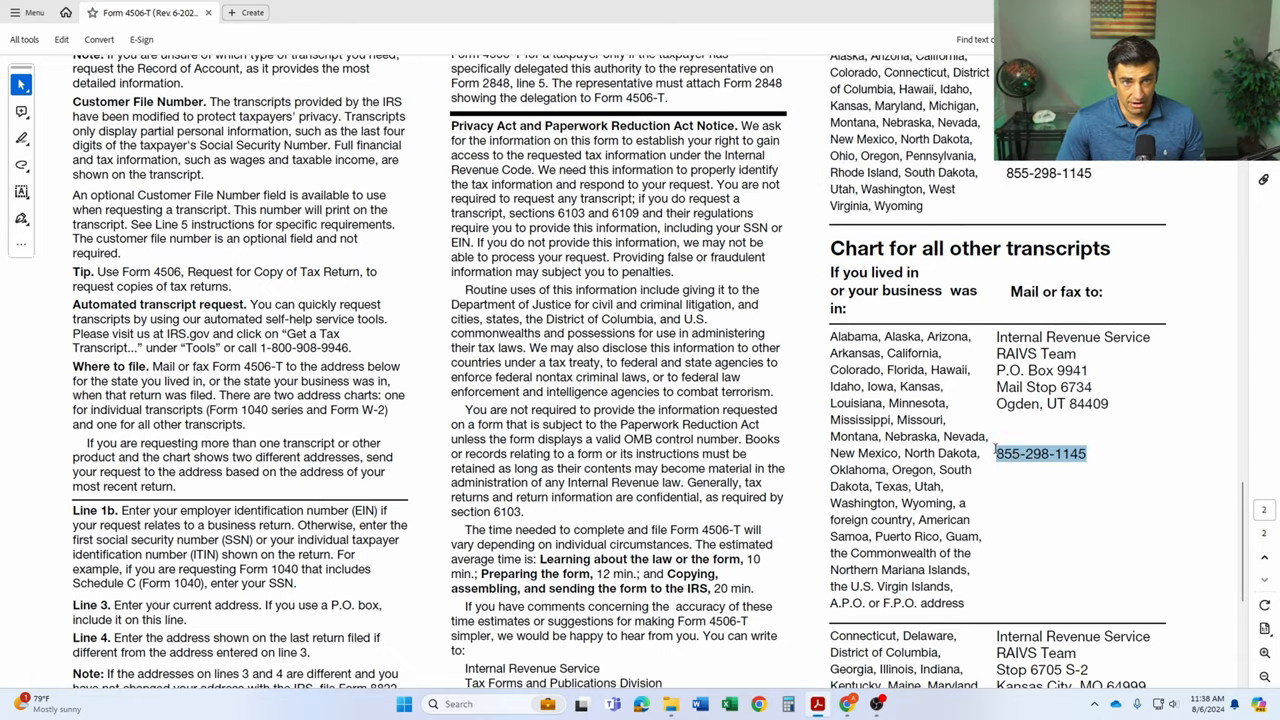